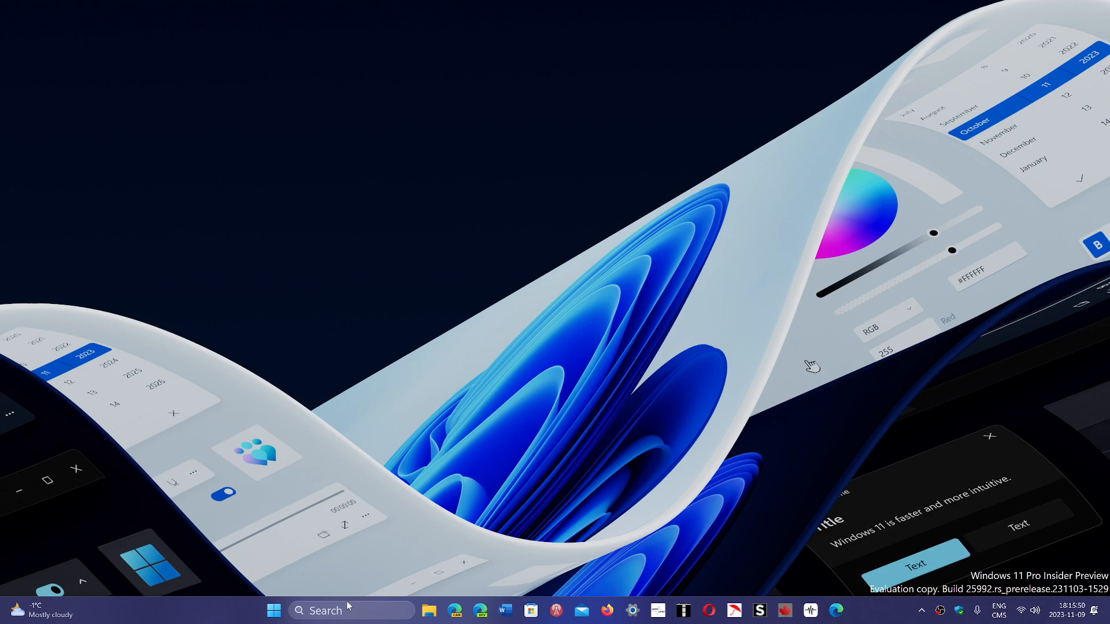
Briefly show the taskbar Search panel, dismiss it, and launch Firefox from the taskbar
left_click(351, 610)
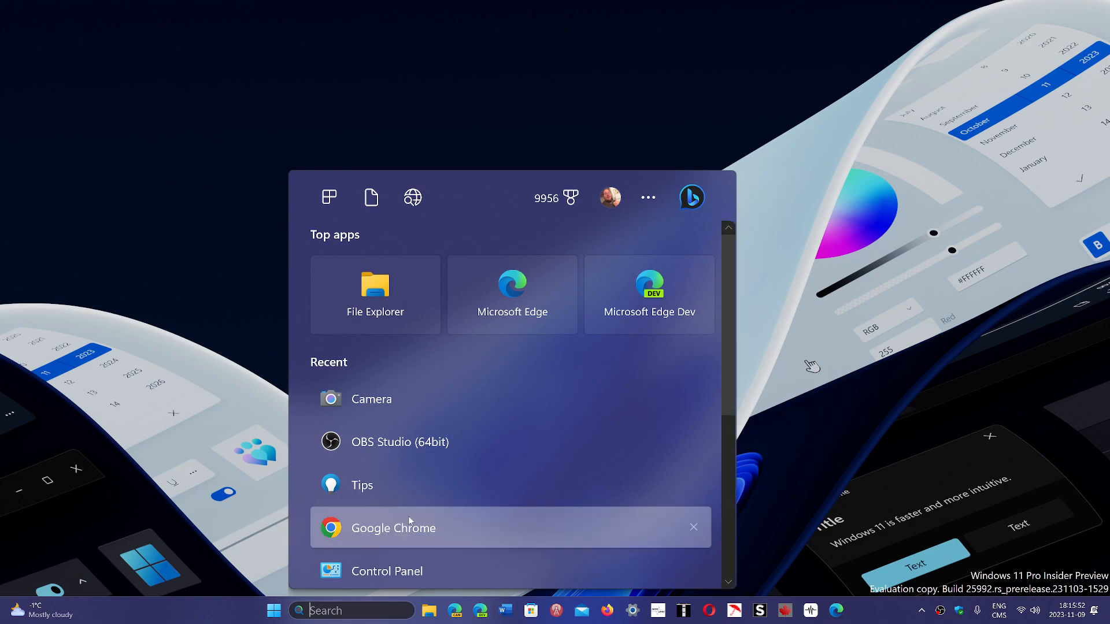
left_click(393, 528)
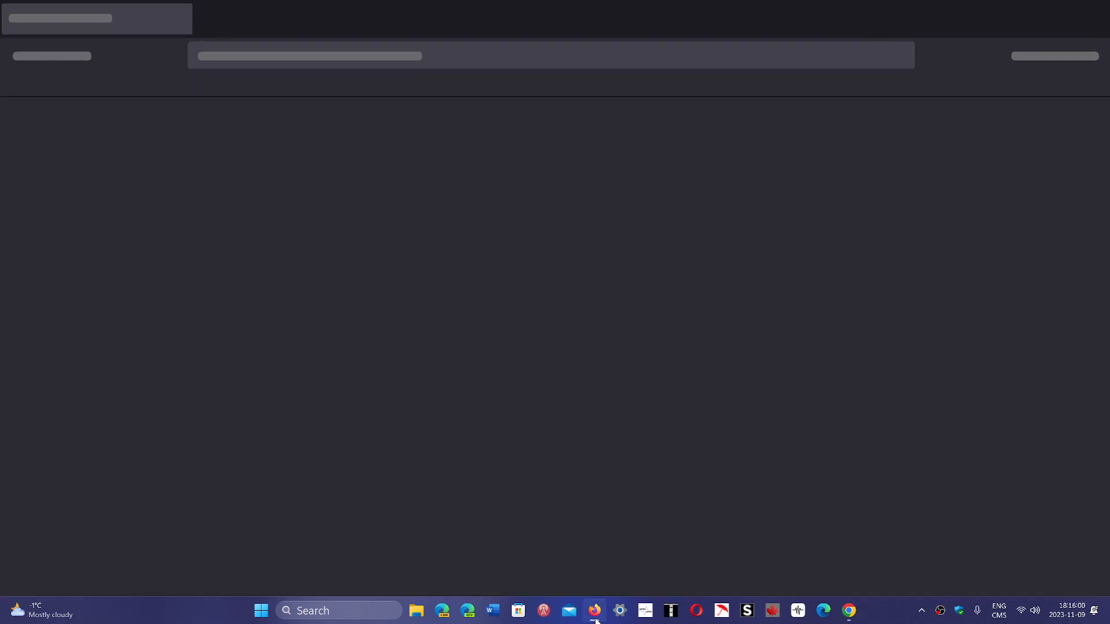
left_click(594, 610)
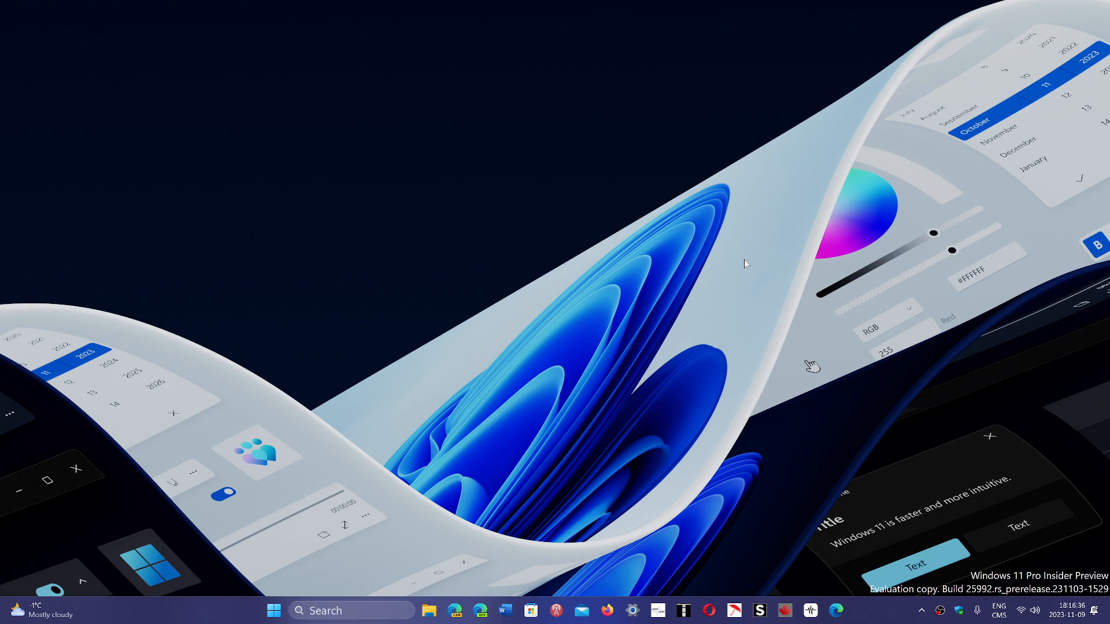
mouse_move(797, 349)
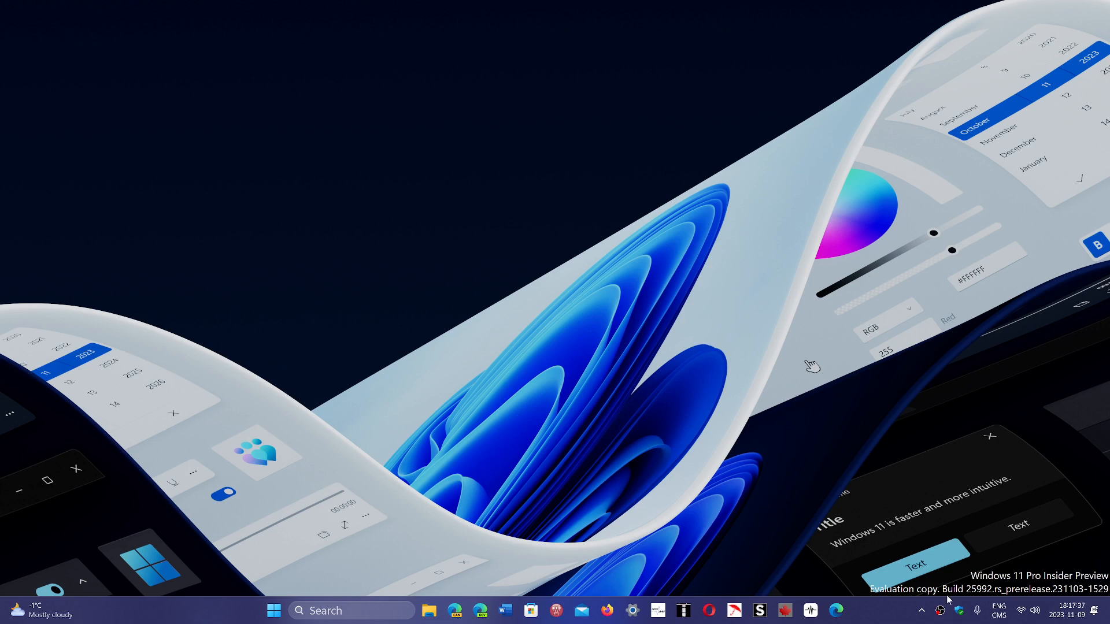
mouse_move(881, 617)
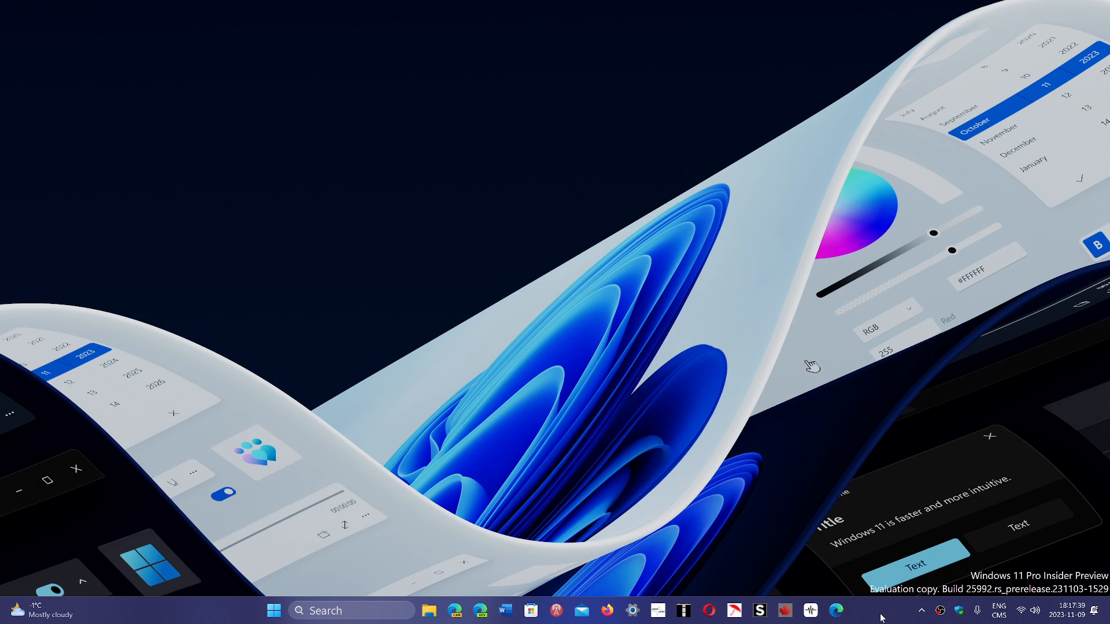